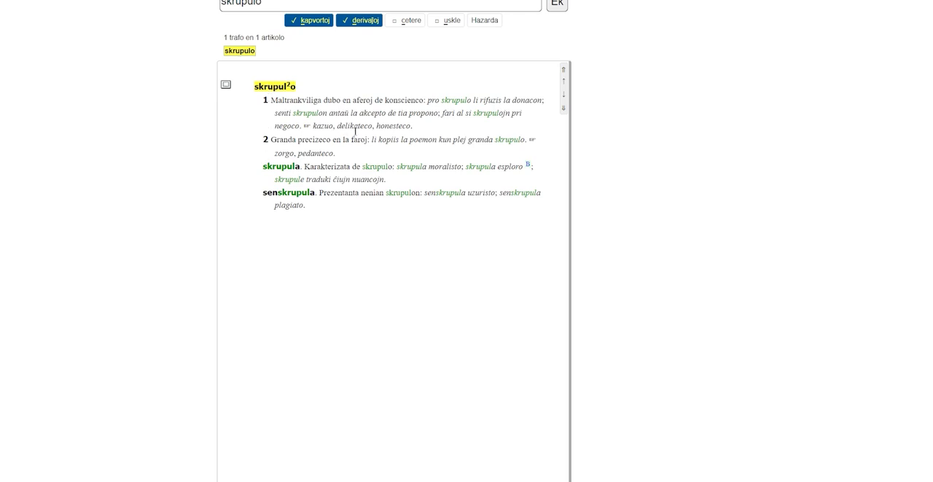
{"action": "mouse_move", "coordinate": [307, 167]}
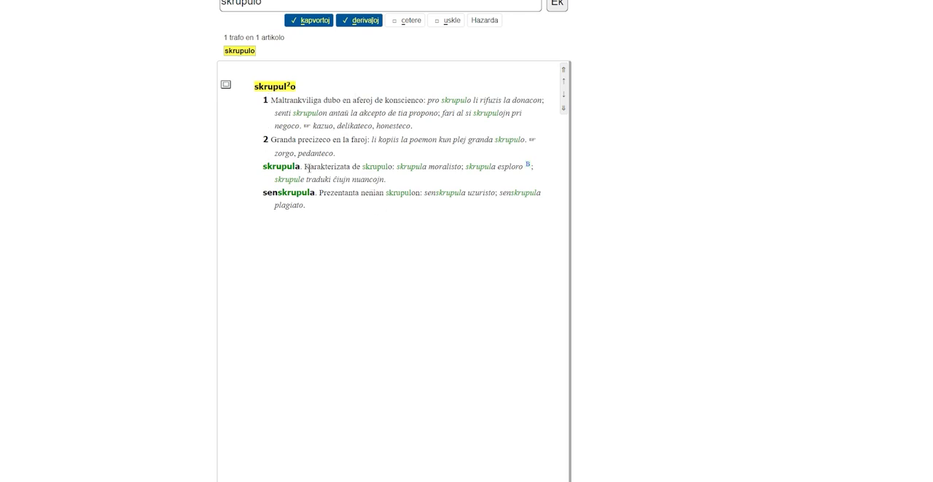